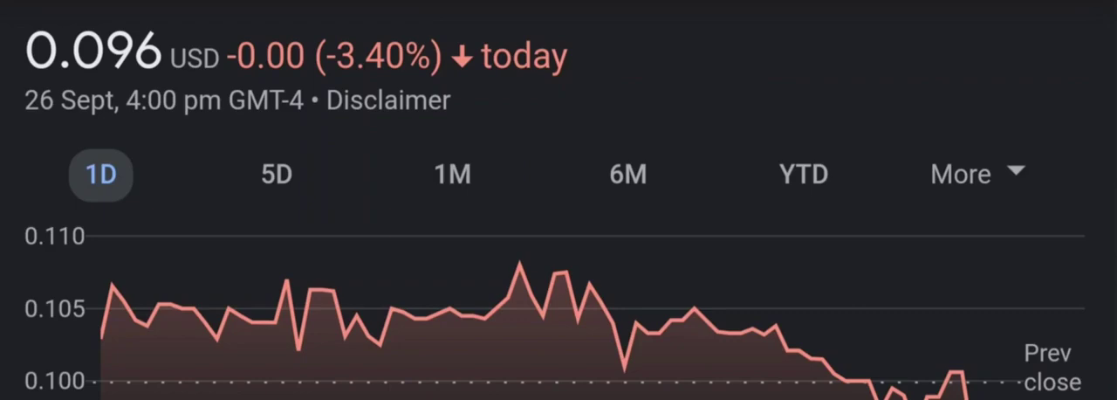
Review the $0.096 stock's chart over five days and one month, then move to the next quote page.
{"action": "left_click", "coordinate": [275, 174]}
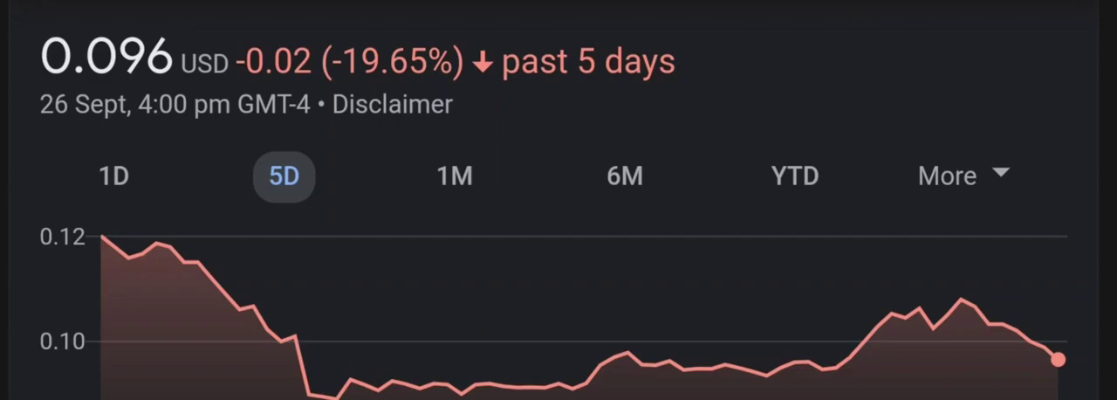
{"action": "left_click", "coordinate": [452, 190]}
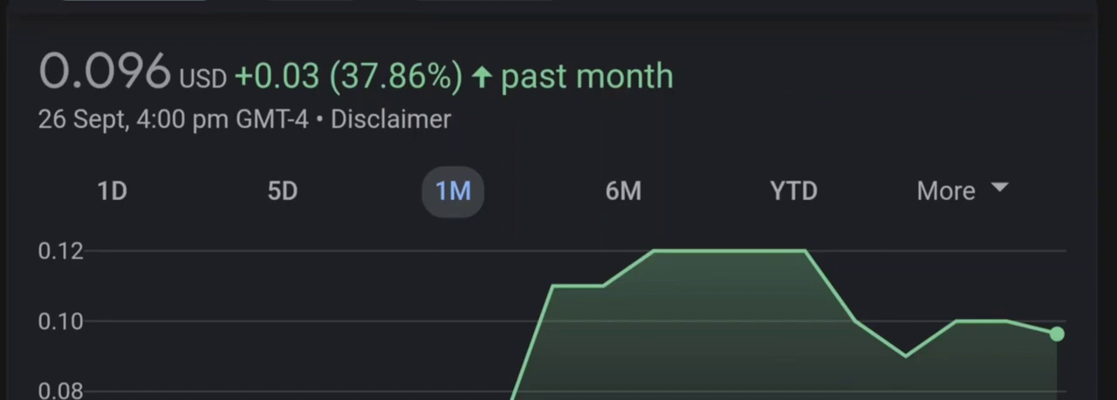
{"action": "left_click", "coordinate": [624, 167]}
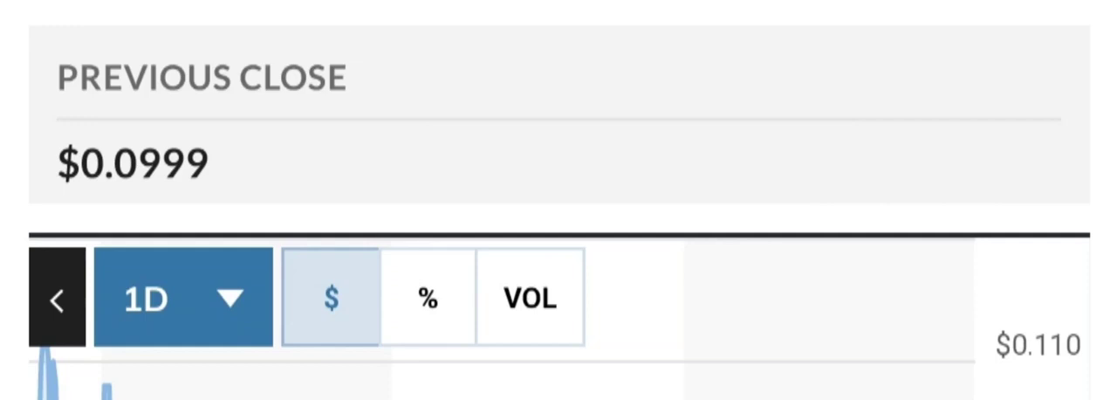
Switch the MarketWatch chart to 1-month, then 3-month, then year-to-date ranges.
{"action": "left_click", "coordinate": [183, 295]}
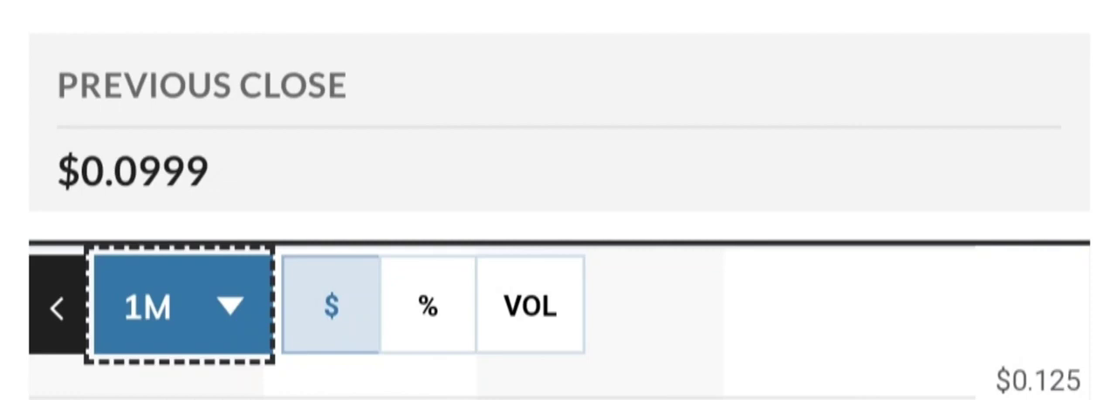
{"action": "left_click", "coordinate": [174, 306]}
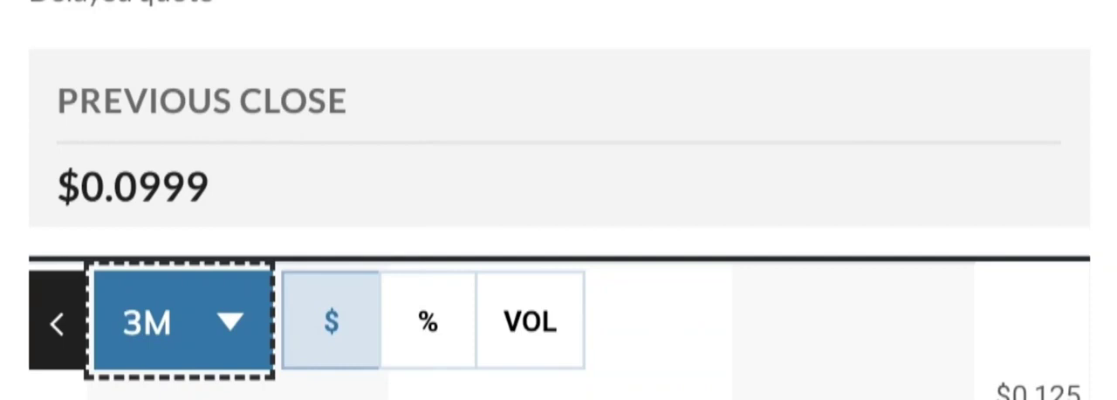
{"action": "left_click", "coordinate": [178, 320]}
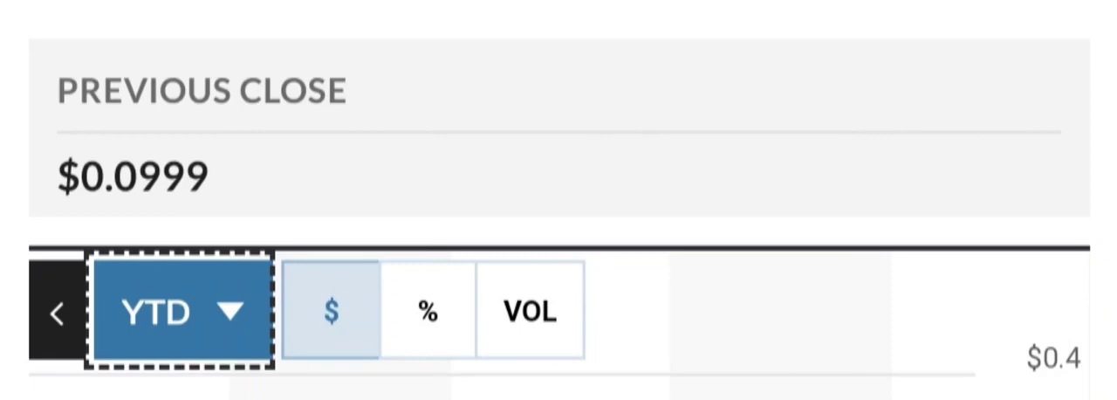
Read the Performance rows: +42.96% one month, +3.32% three months, −67.73% YTD.
{"action": "scroll", "scroll_direction": "down", "scroll_amount": 3}
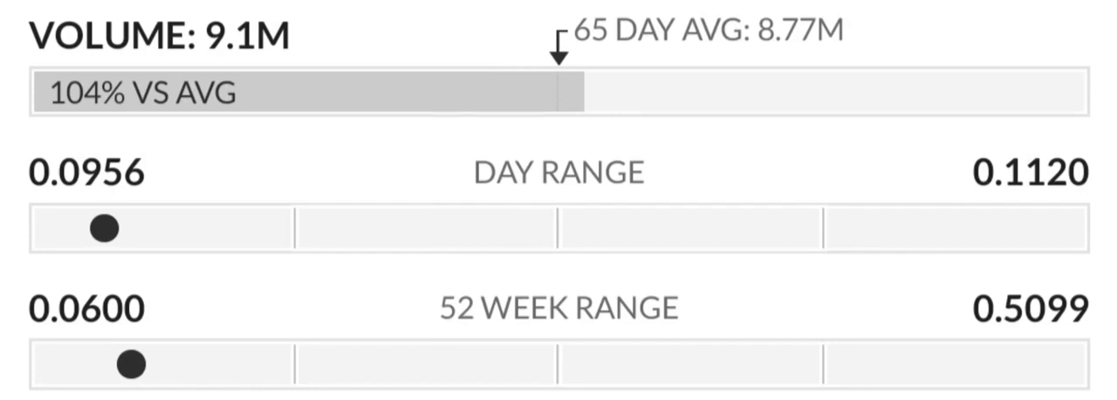
{"action": "scroll", "scroll_direction": "down", "scroll_amount": 3}
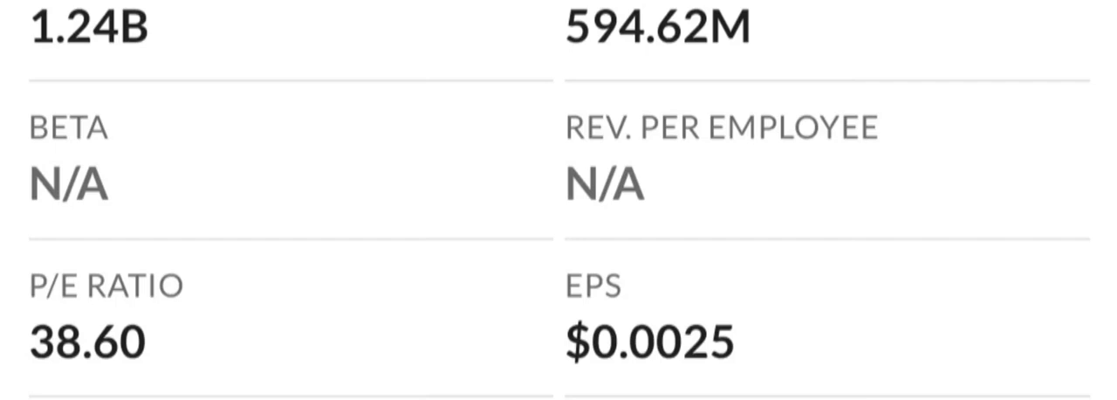
{"action": "scroll", "scroll_direction": "down", "scroll_amount": 3}
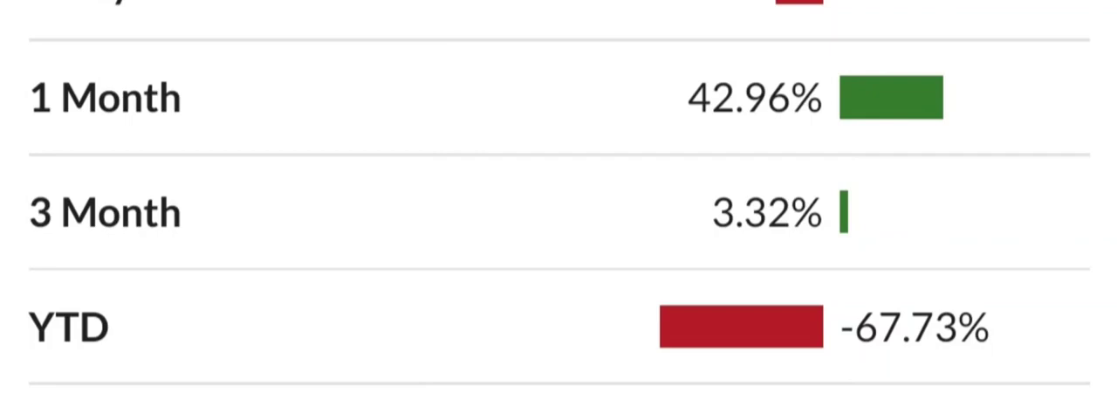
{"action": "scroll", "scroll_direction": "up", "scroll_amount": 3}
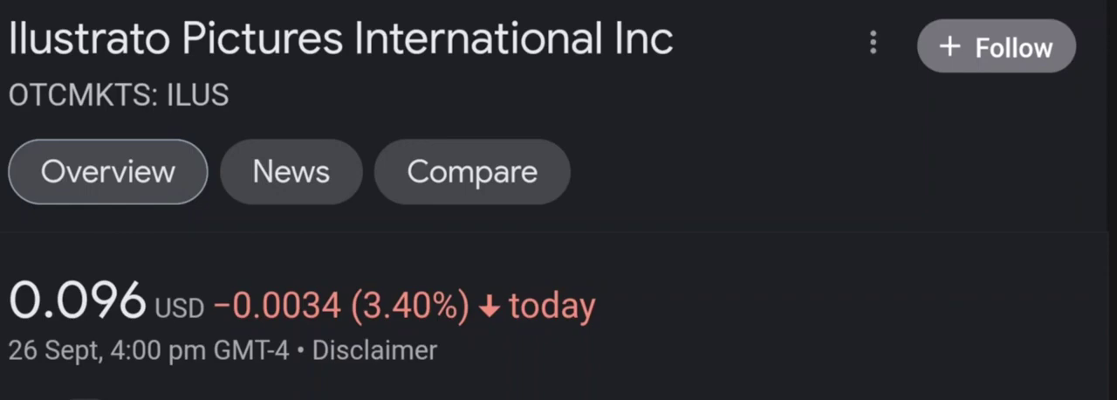
Show the ILUS chart over six months, down 35.67%.
{"action": "scroll", "scroll_direction": "down", "scroll_amount": 3}
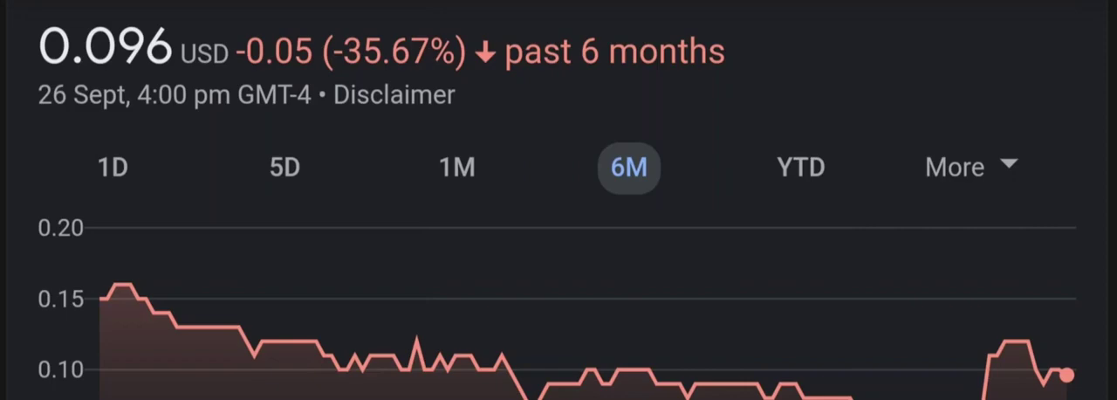
{"action": "left_click", "coordinate": [803, 179]}
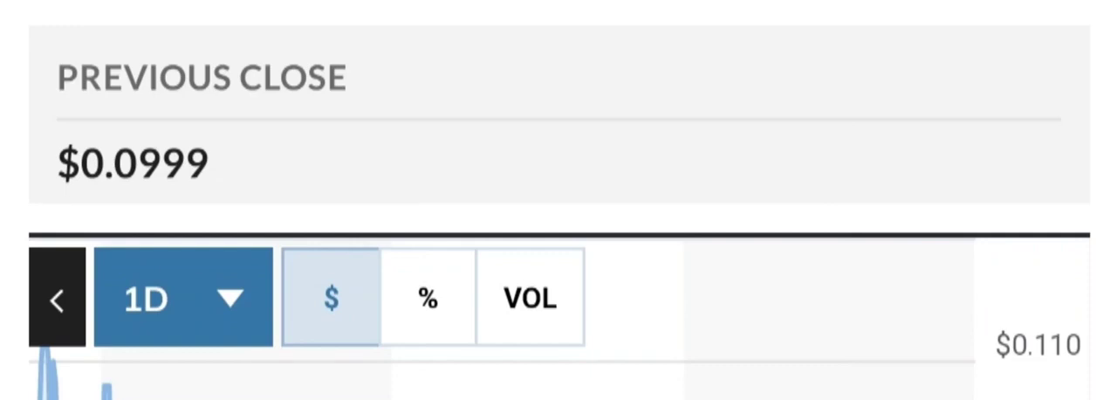
Switch the MarketWatch quote chart to the one-month range.
{"action": "left_click", "coordinate": [178, 297]}
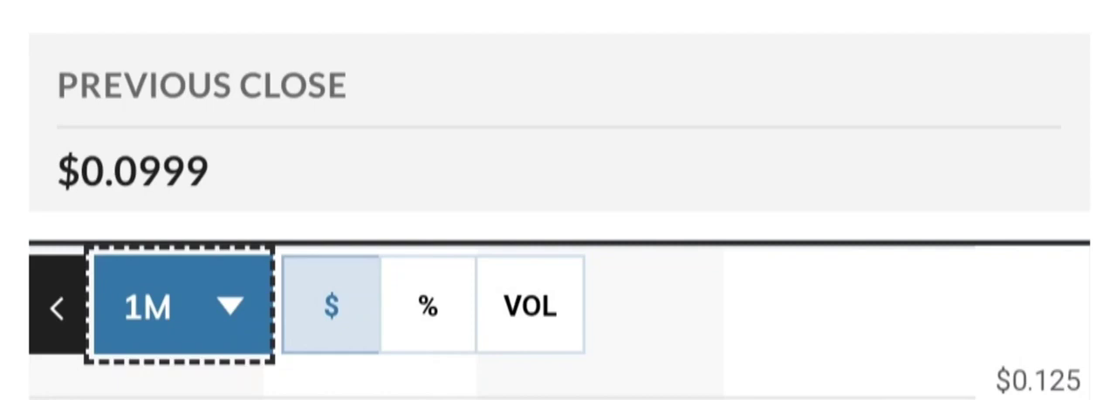
Widen the MarketWatch chart to the three-month range, topping at $0.125.
{"action": "left_click", "coordinate": [174, 307]}
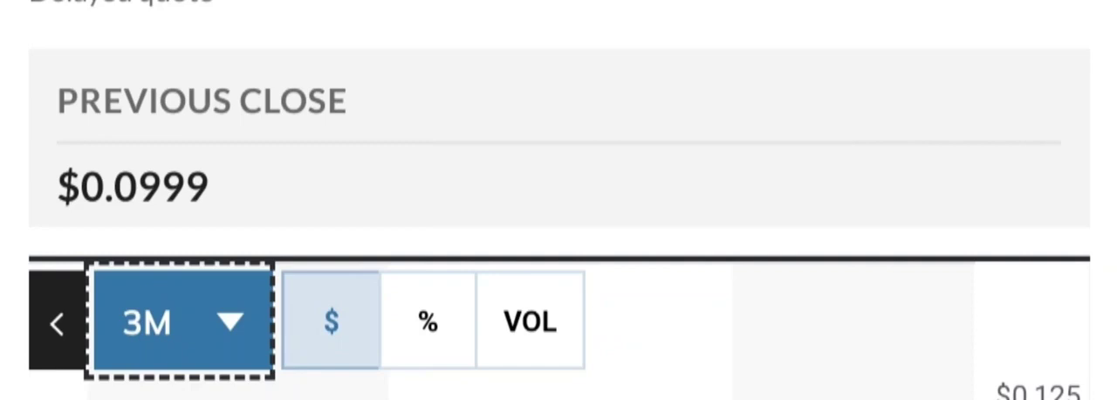
Review Key Data (38.60 P/E, $0.0025 EPS) and the −67.73% YTD return.
{"action": "left_click", "coordinate": [178, 318]}
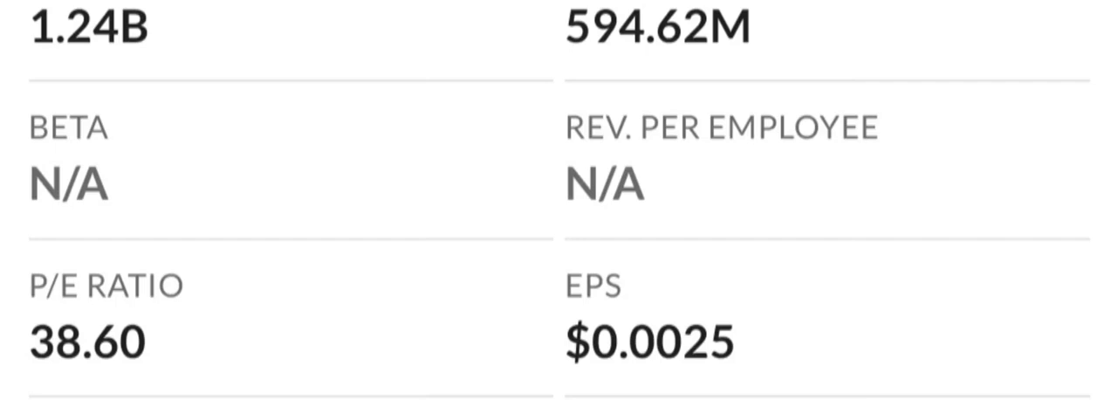
{"action": "scroll", "scroll_direction": "down", "scroll_amount": 3}
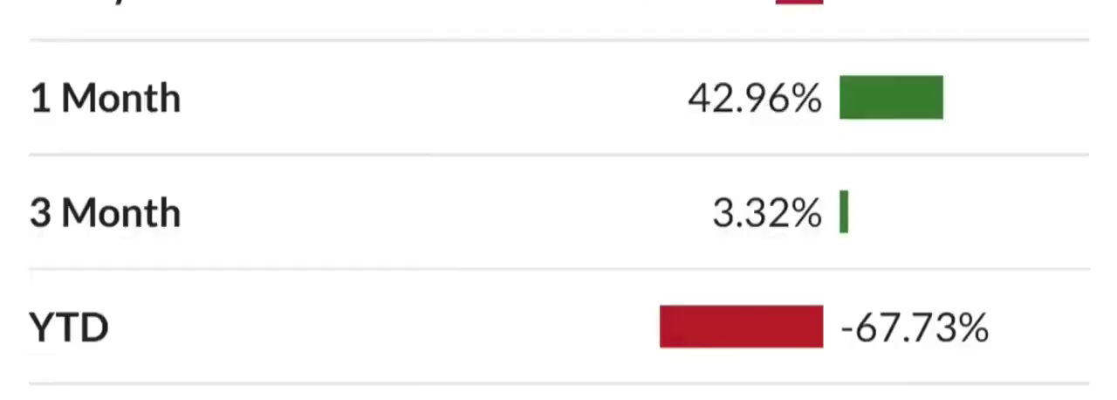